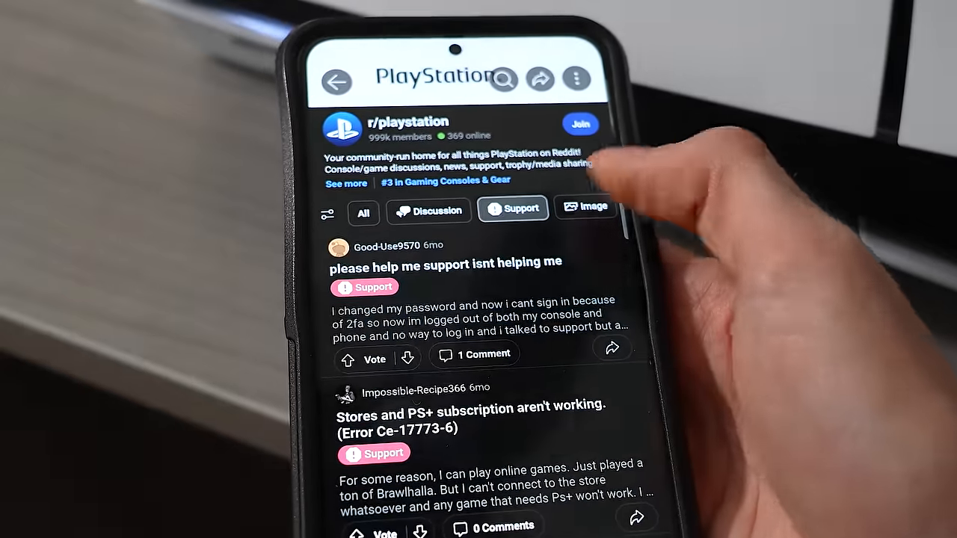
scroll("down", 3)
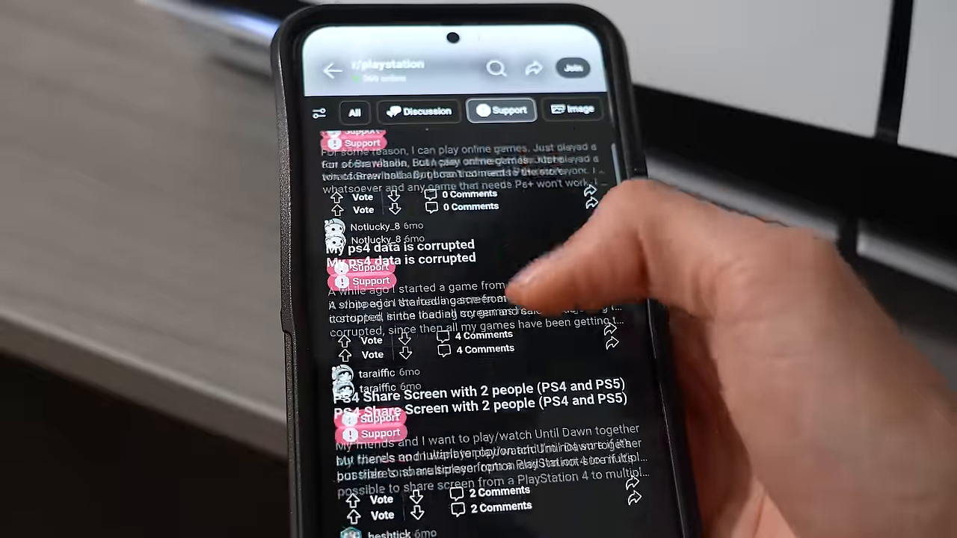
scroll("down", 3)
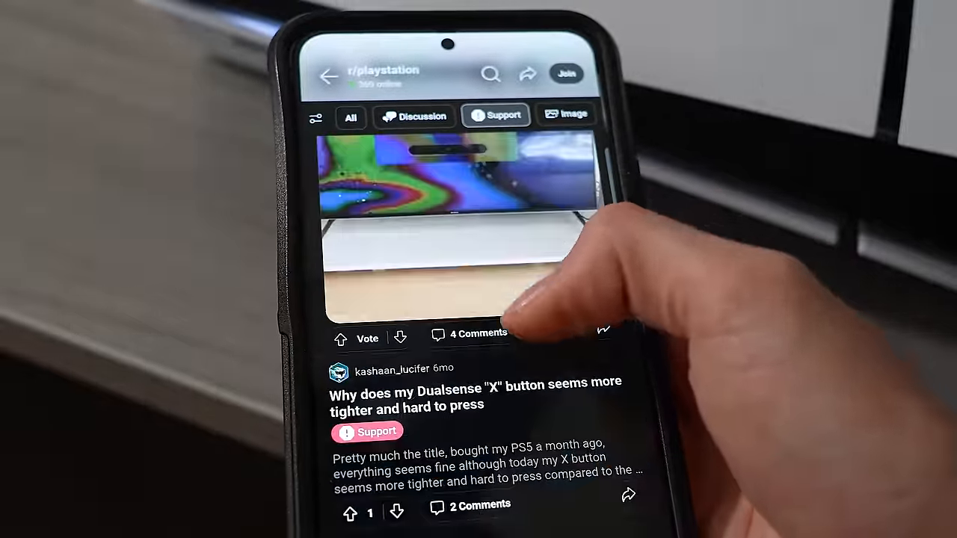